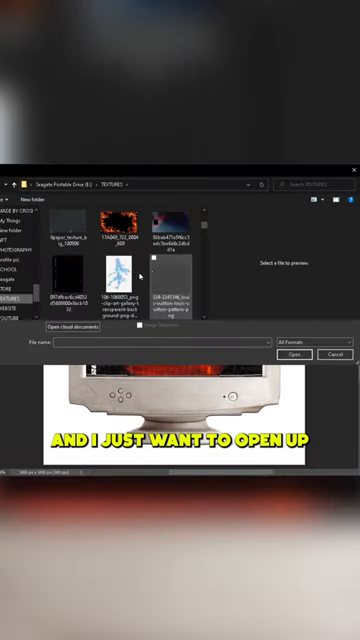
Open the chosen file from the TEXTURES folder to show the CRT mockup
left_click(294, 354)
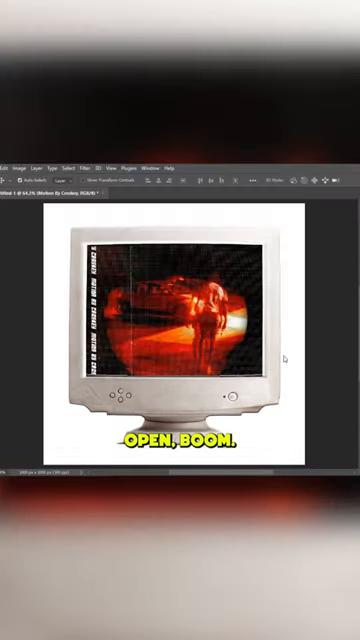